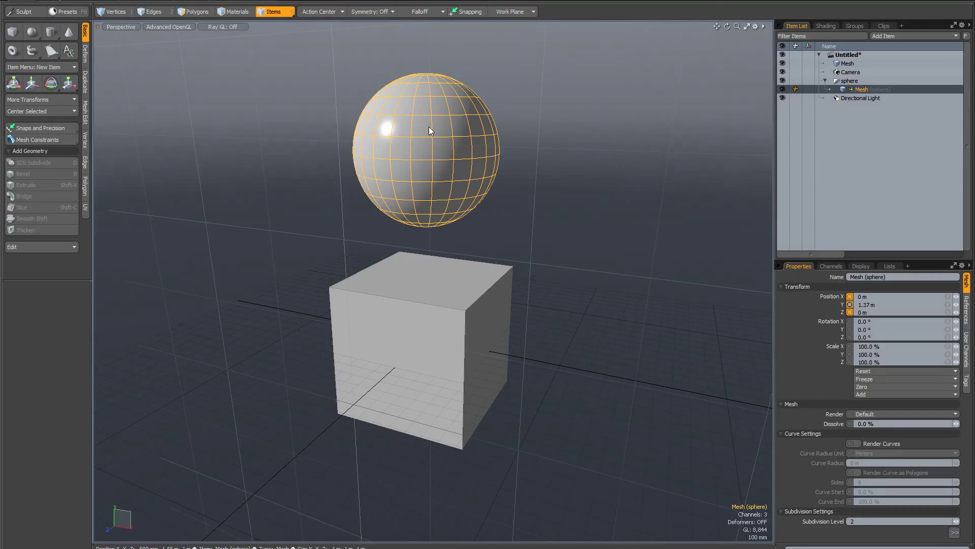
{"action": "mouse_move", "coordinate": [409, 142]}
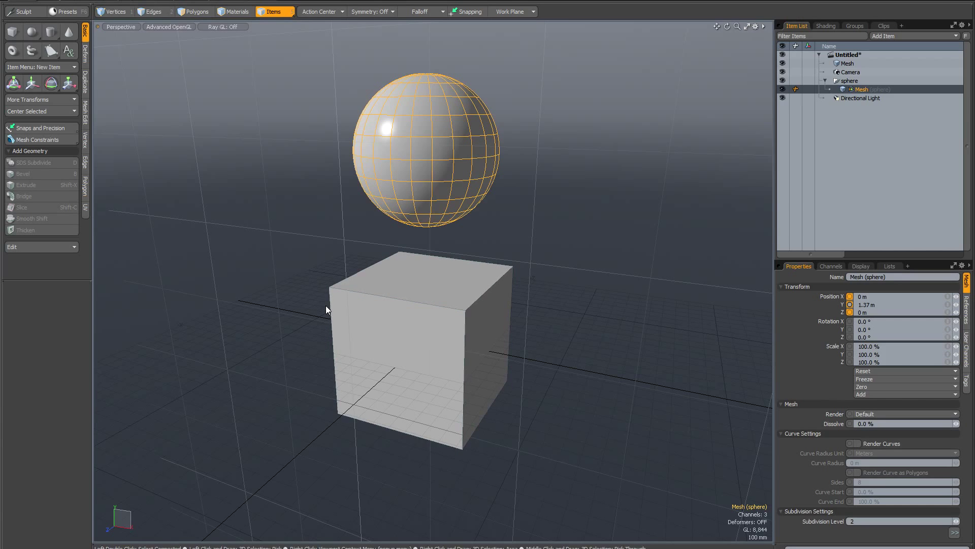
{"action": "mouse_move", "coordinate": [311, 264]}
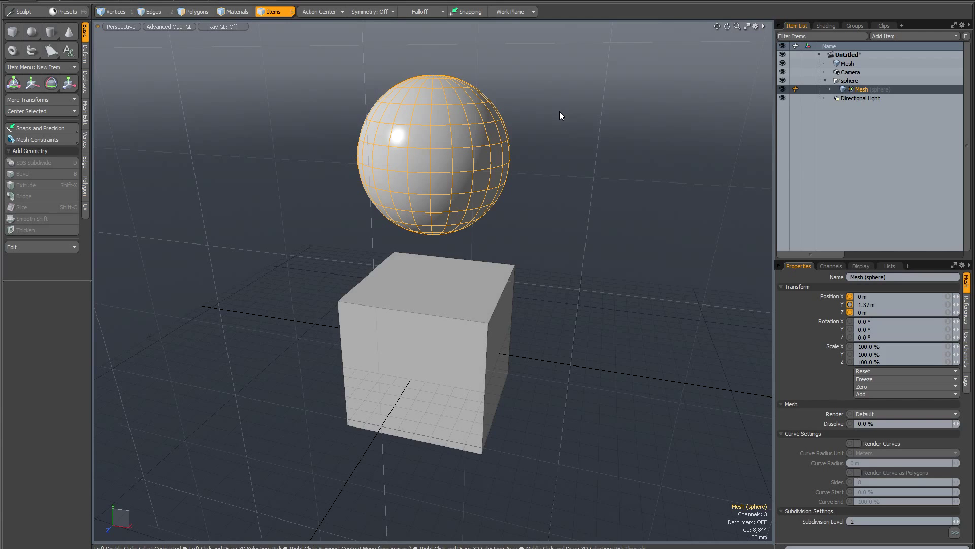
{"action": "mouse_move", "coordinate": [553, 100]}
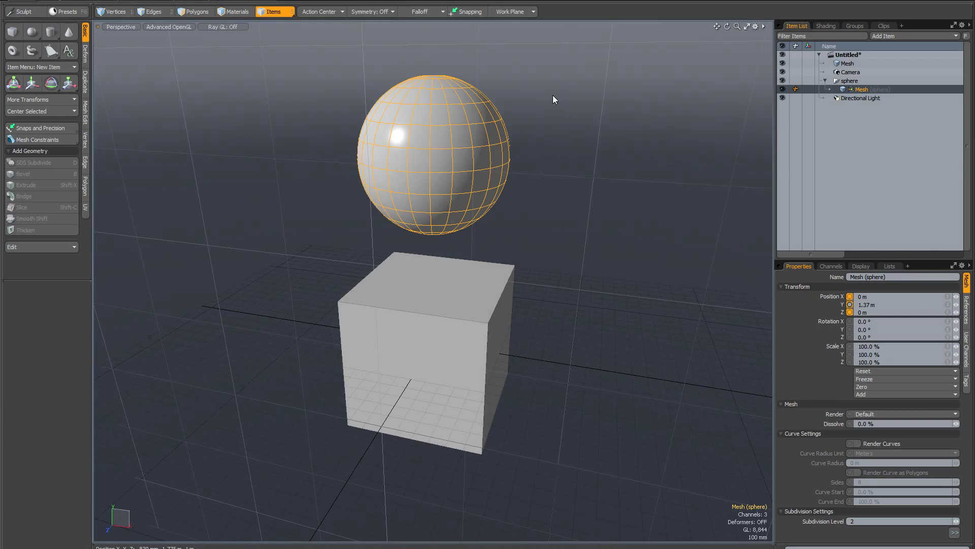
Switch the sphere's action center to Automatic
{"action": "left_click", "coordinate": [319, 11]}
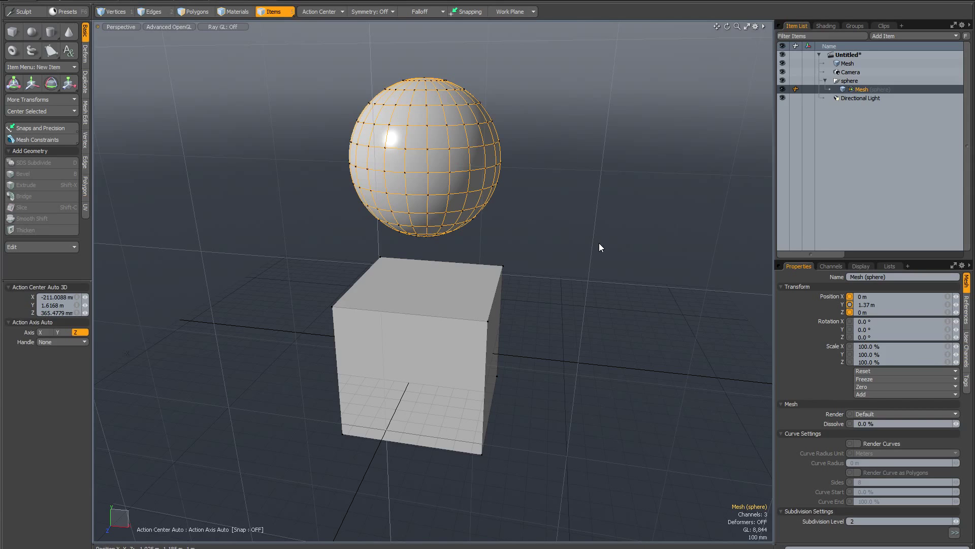
Enable snapping and set the action center to Automatic
{"action": "left_click", "coordinate": [470, 11]}
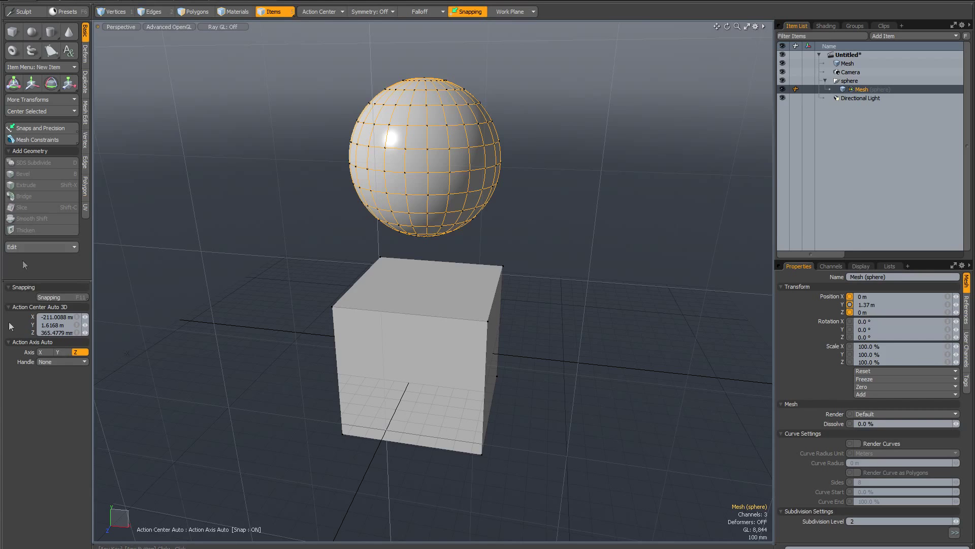
{"action": "left_click", "coordinate": [319, 11]}
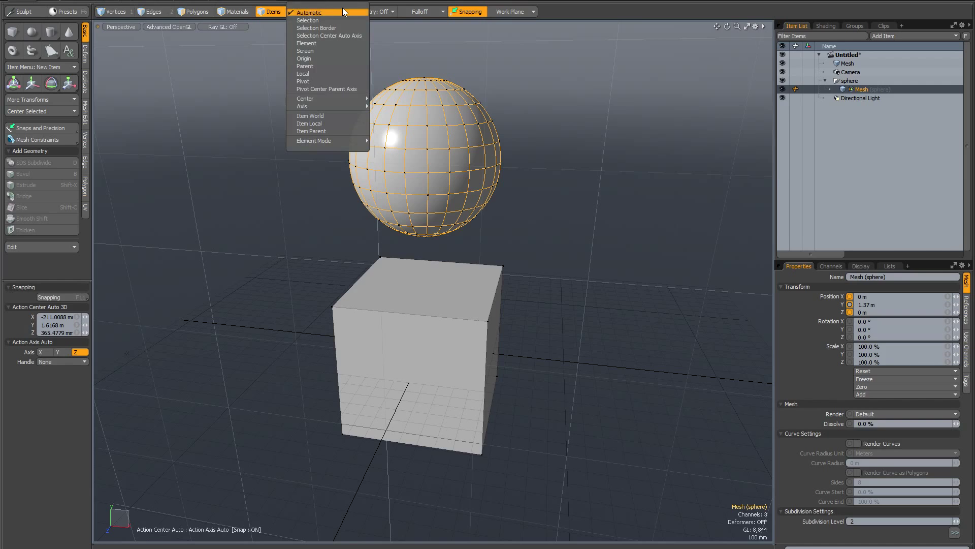
{"action": "left_click", "coordinate": [321, 11]}
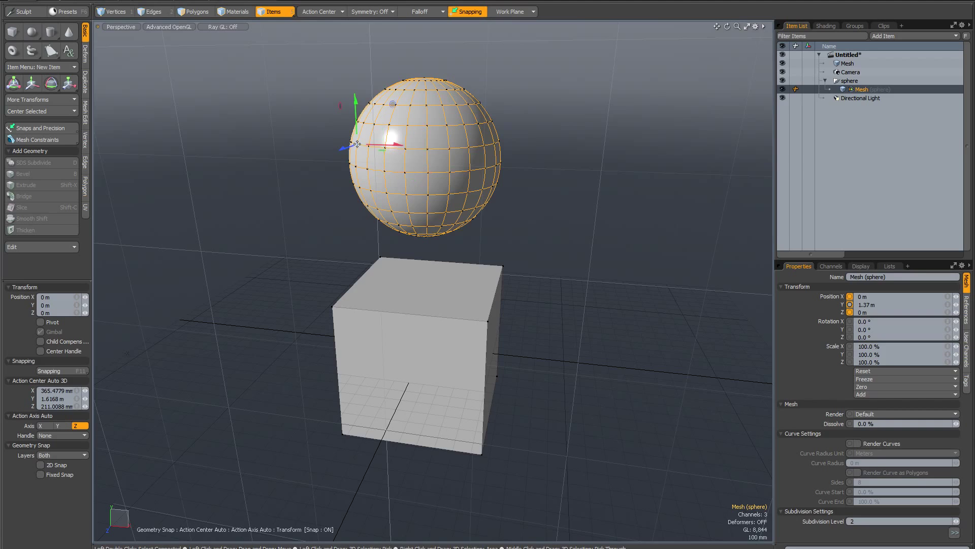
{"action": "mouse_move", "coordinate": [453, 286]}
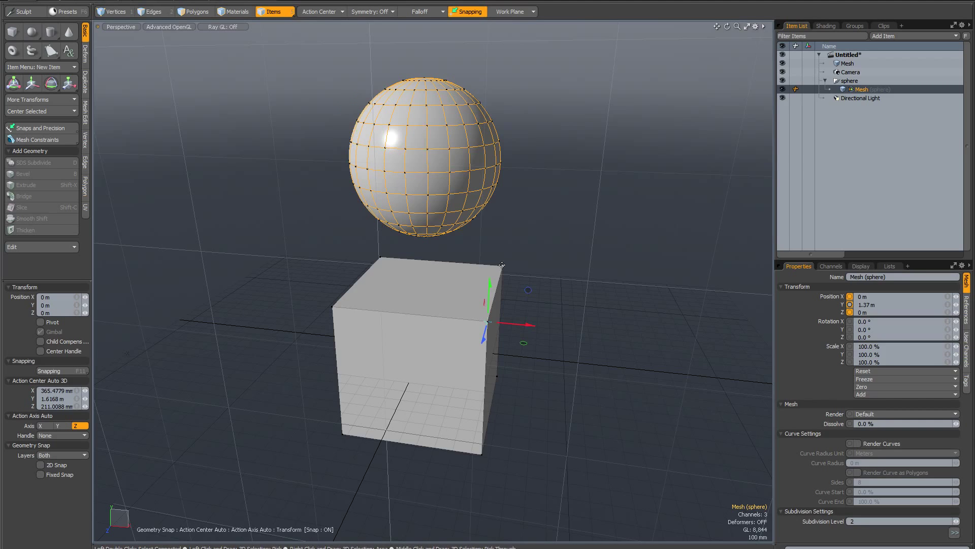
Enable Select Through for the Transform tool, then return to mesh properties
{"action": "left_click_drag", "start_coordinate": [488, 324], "coordinate": [379, 249]}
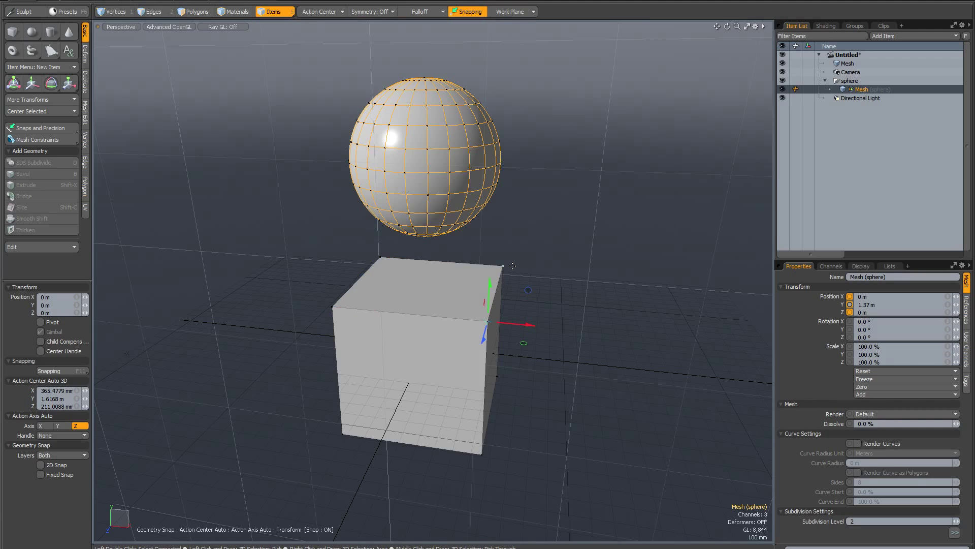
{"action": "mouse_move", "coordinate": [442, 222]}
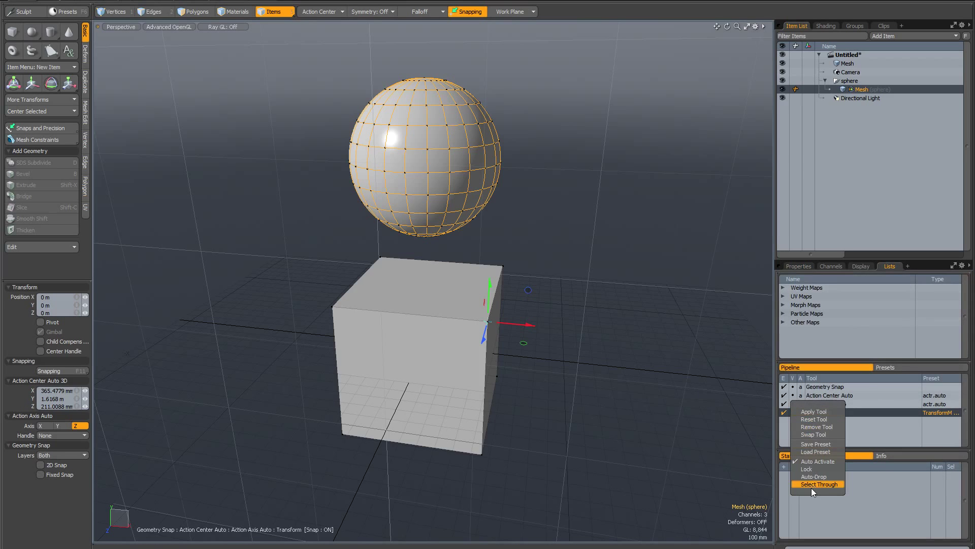
{"action": "left_click", "coordinate": [818, 484]}
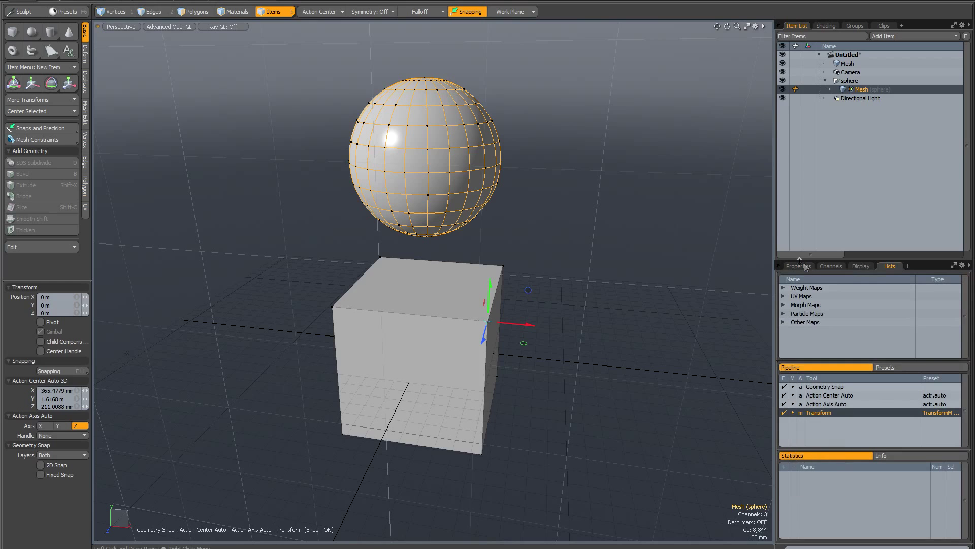
{"action": "left_click", "coordinate": [798, 266]}
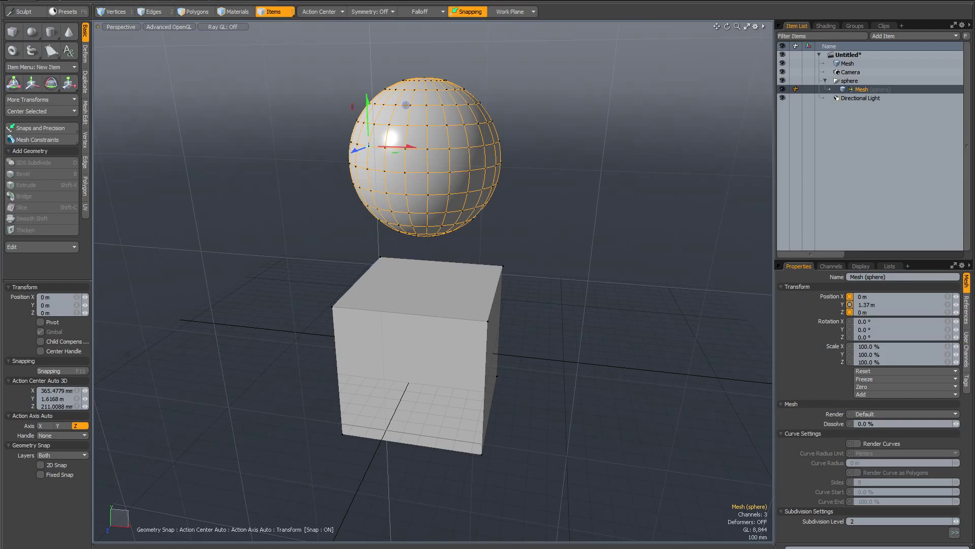
{"action": "mouse_move", "coordinate": [593, 183]}
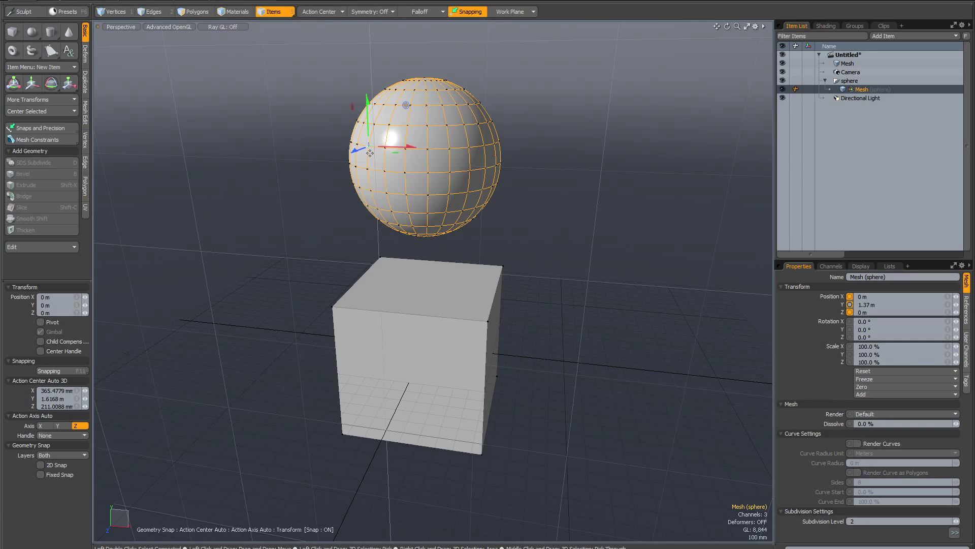
{"action": "mouse_move", "coordinate": [630, 156]}
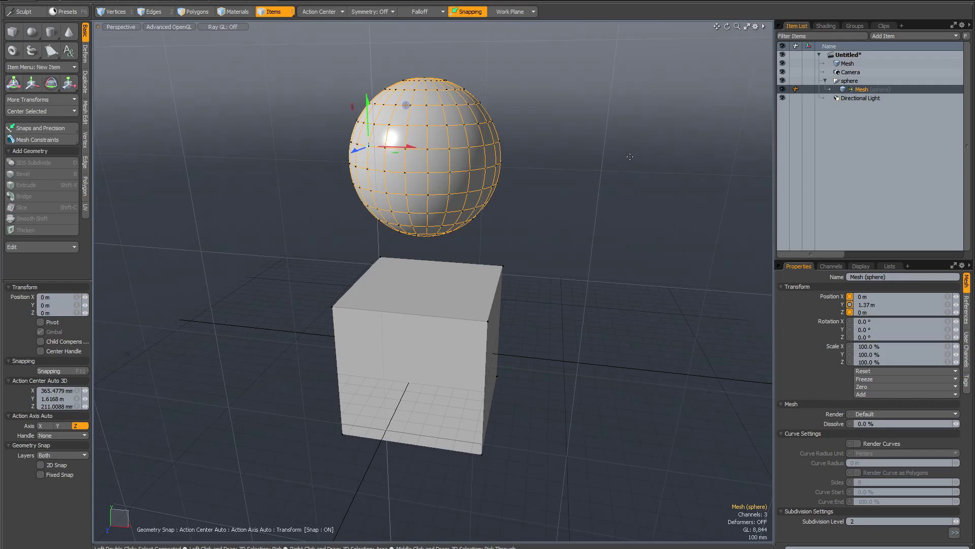
{"action": "mouse_move", "coordinate": [336, 69]}
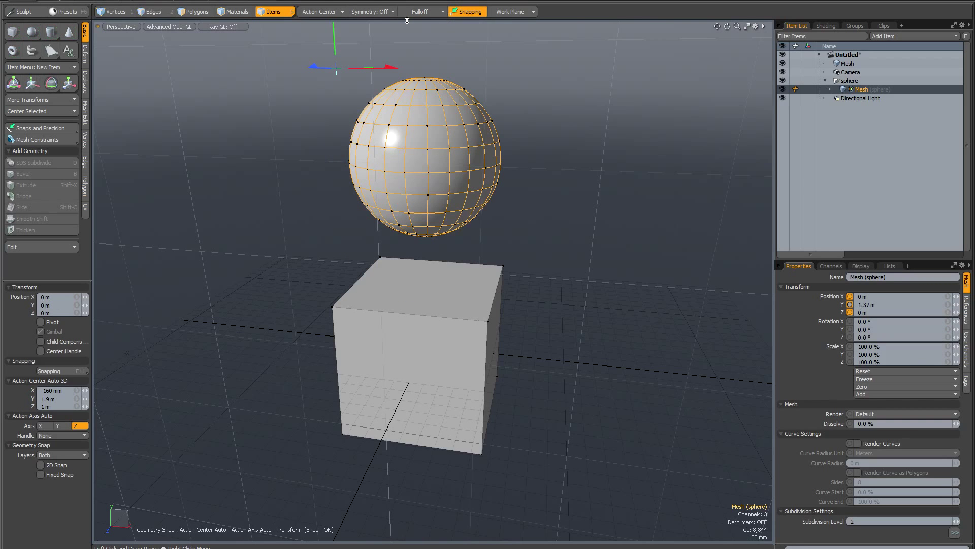
{"action": "mouse_move", "coordinate": [374, 122]}
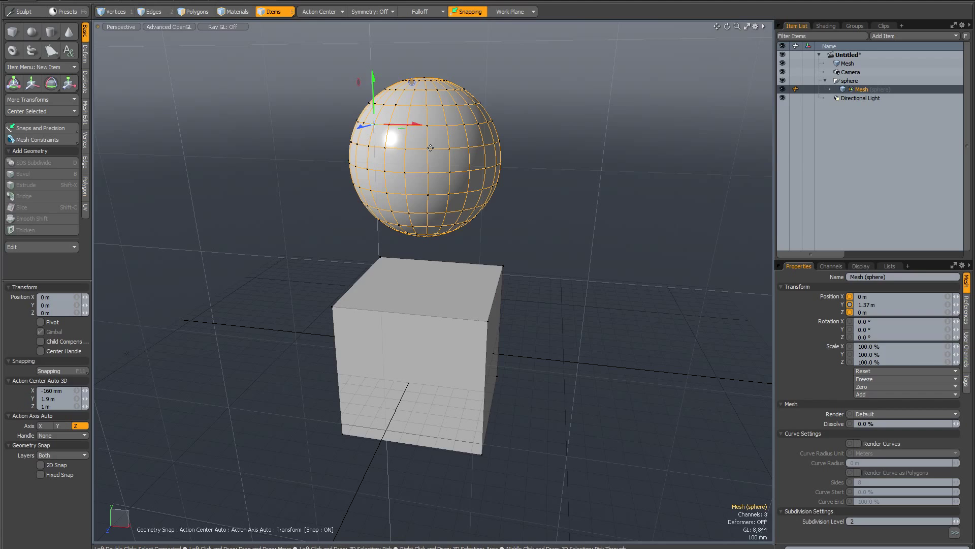
{"action": "mouse_move", "coordinate": [373, 86]}
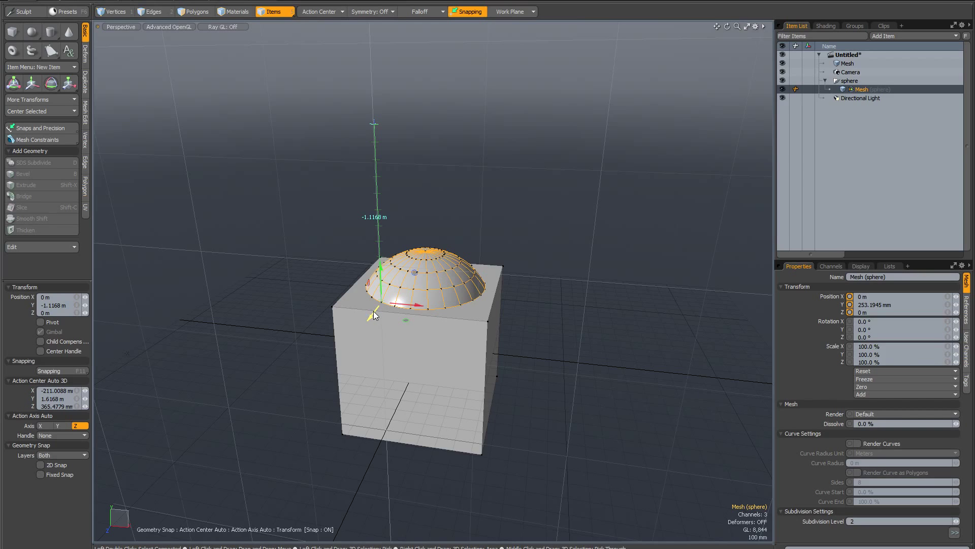
{"action": "mouse_move", "coordinate": [375, 314]}
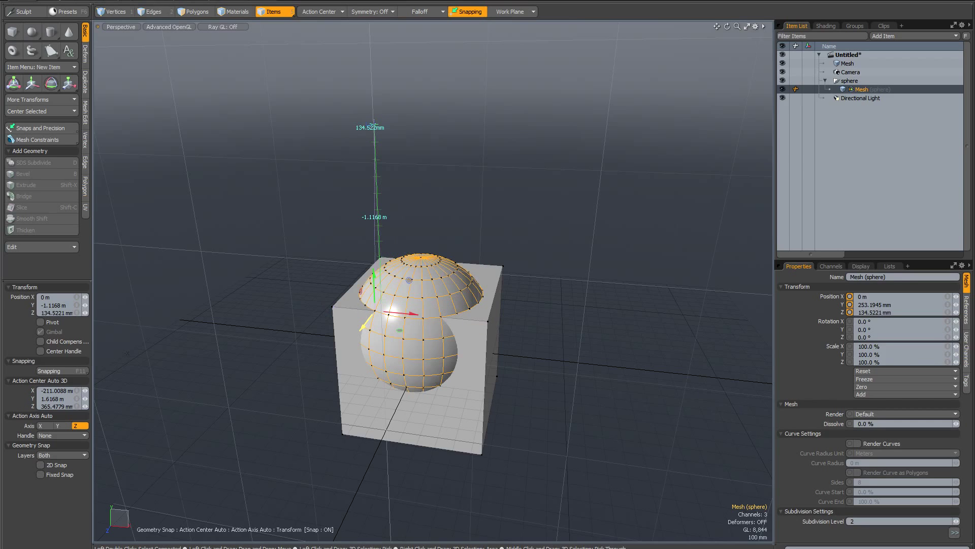
{"action": "mouse_move", "coordinate": [403, 319]}
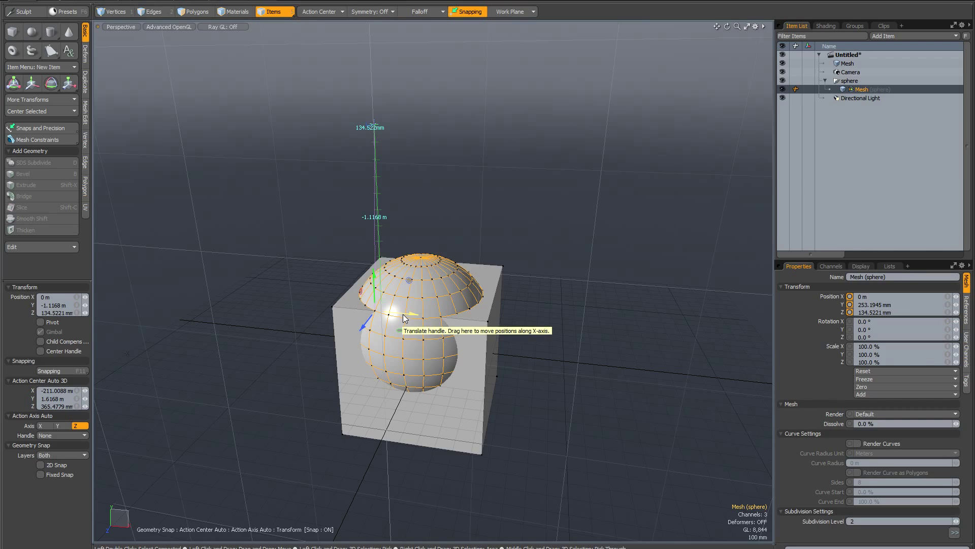
Slide the sphere along X toward the cube corner vertex
{"action": "left_click_drag", "start_coordinate": [404, 317], "coordinate": [333, 310]}
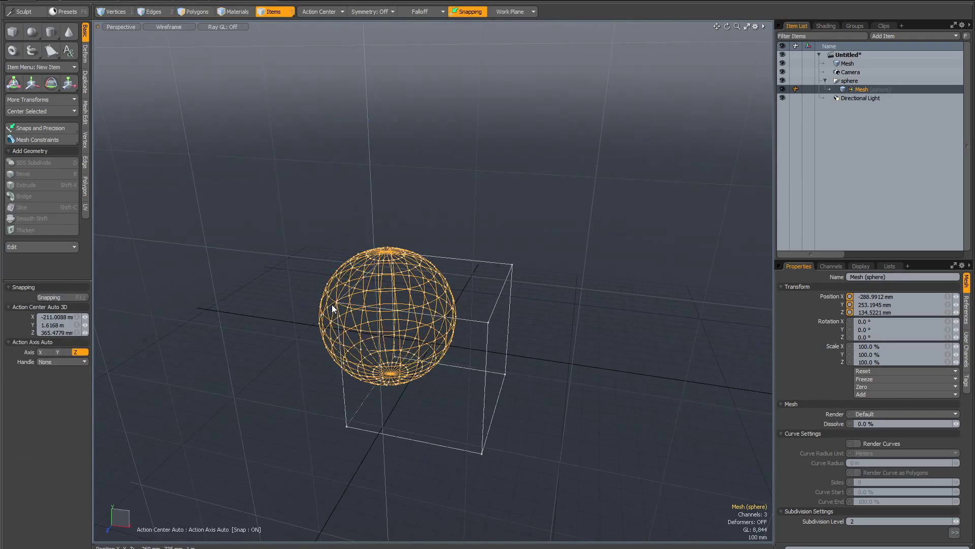
Zoom the view while restoring the sphere above the cube
{"action": "scroll", "scroll_direction": "up", "scroll_amount": 3}
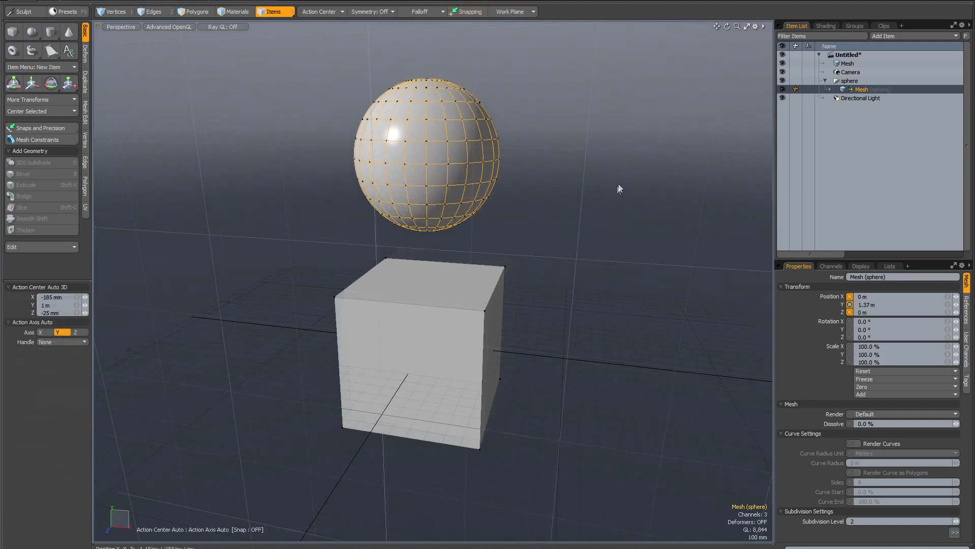
Switch snapping to Edge Center and turn snapping on
{"action": "left_click", "coordinate": [469, 11]}
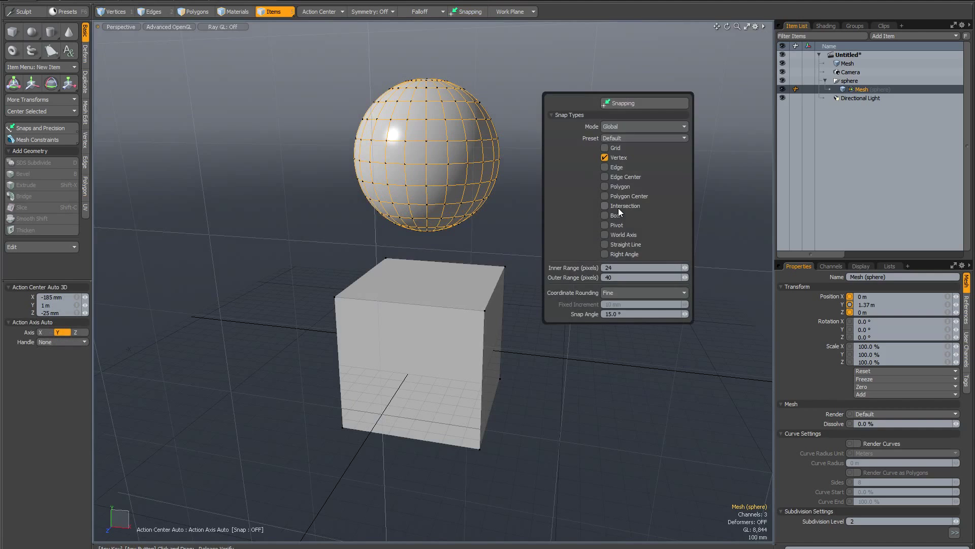
{"action": "mouse_move", "coordinate": [615, 167]}
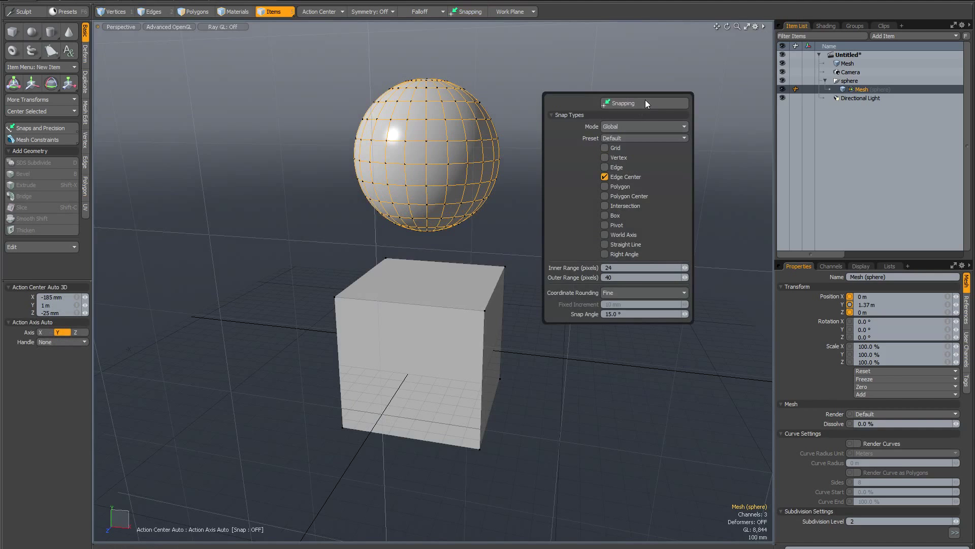
{"action": "left_click", "coordinate": [621, 104]}
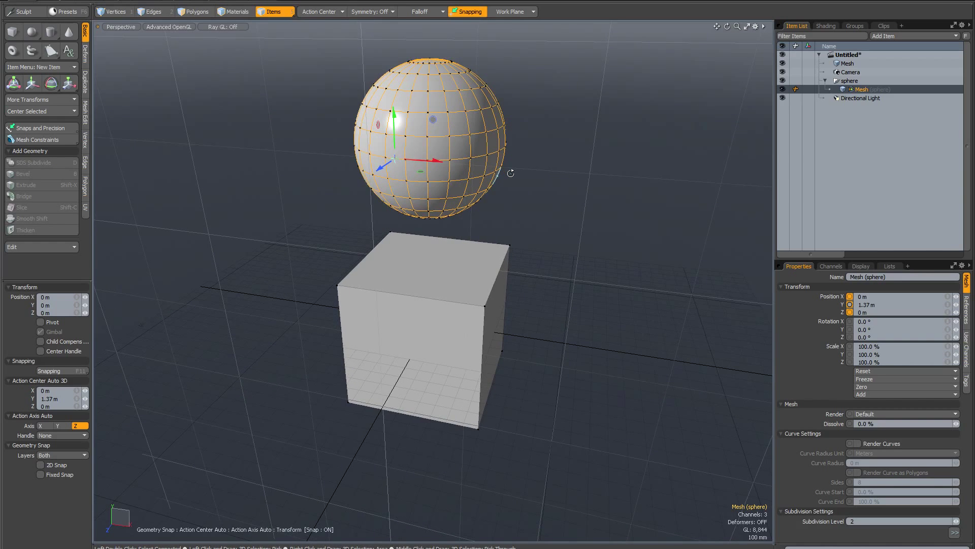
Confirm Edge Center is the active snap type and close the popover
{"action": "left_click", "coordinate": [467, 11]}
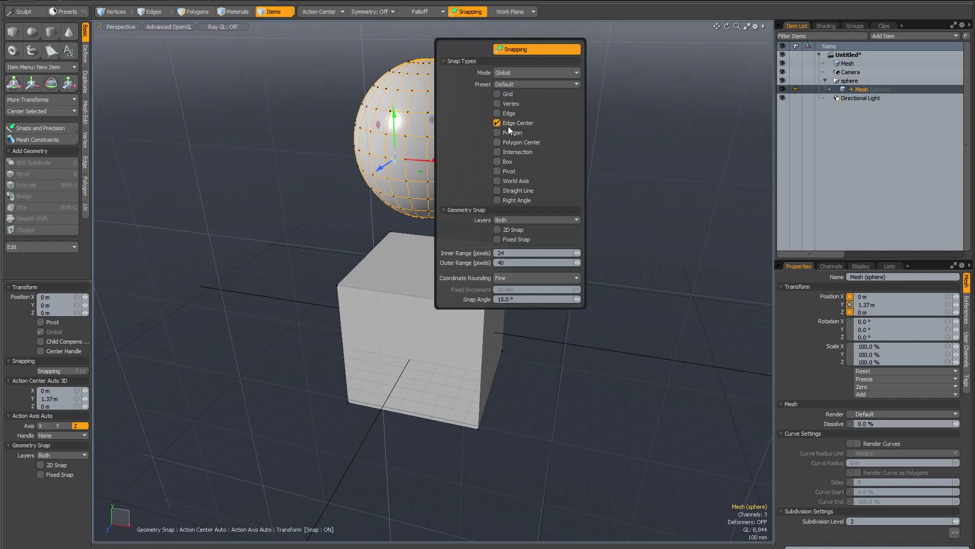
{"action": "left_click", "coordinate": [496, 103]}
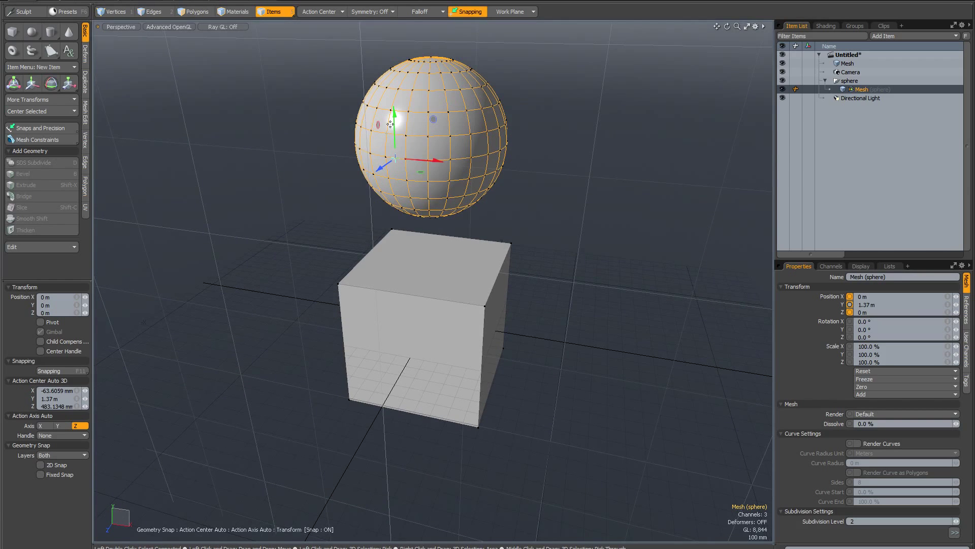
Drag the sphere down onto the cube corner and zoom in to verify
{"action": "left_click_drag", "start_coordinate": [395, 121], "coordinate": [394, 158]}
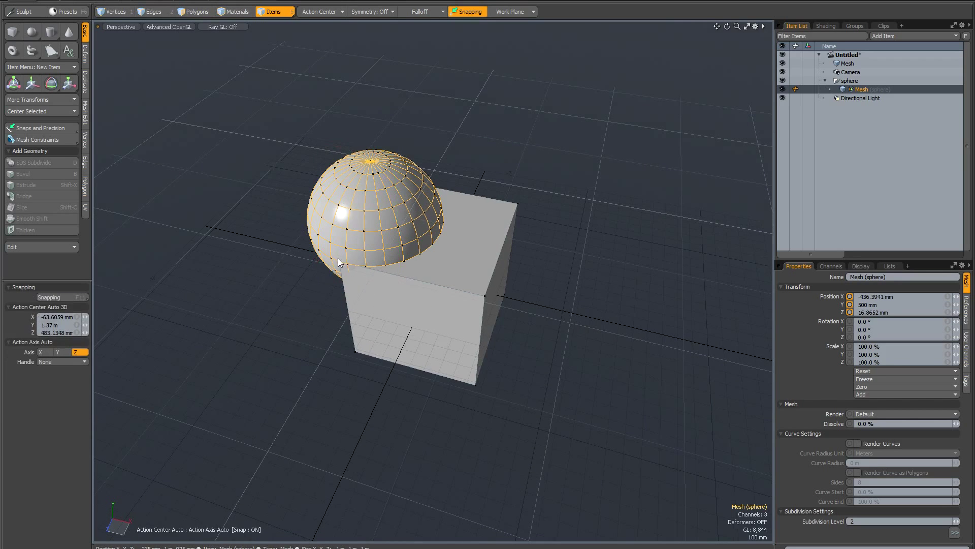
{"action": "scroll", "scroll_direction": "down", "scroll_amount": 3}
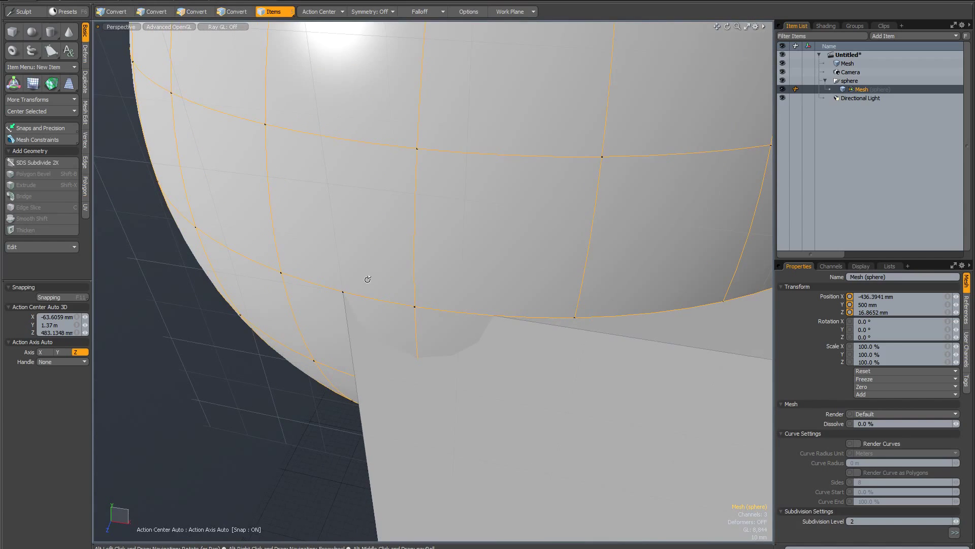